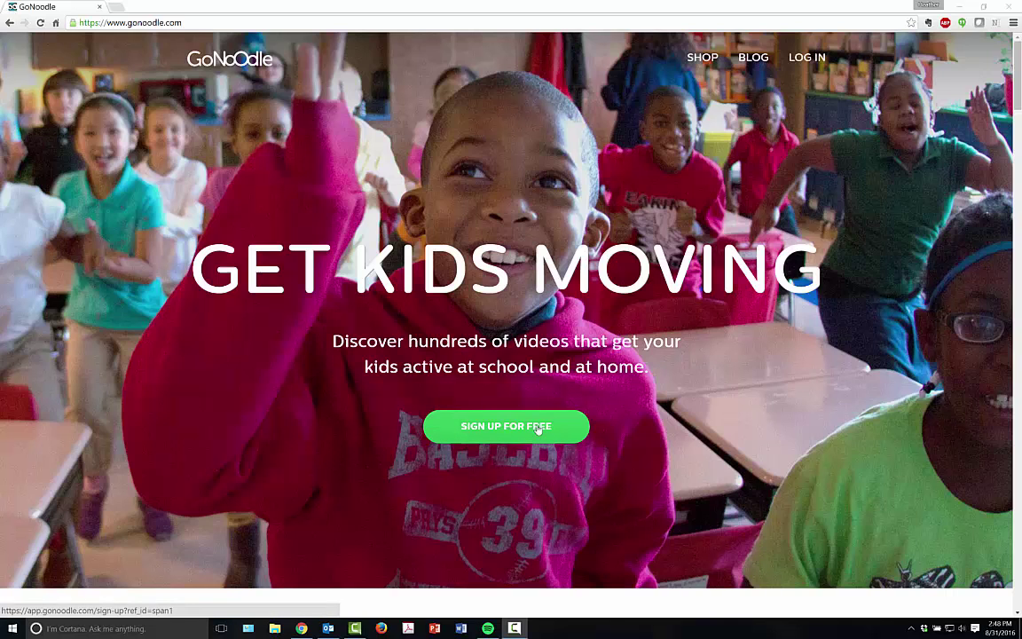
- Go through free sign-up as an educator, sign in, and reach Explore's Guided Dancing category (105 activities)
{"action": "left_click", "coordinate": [505, 426]}
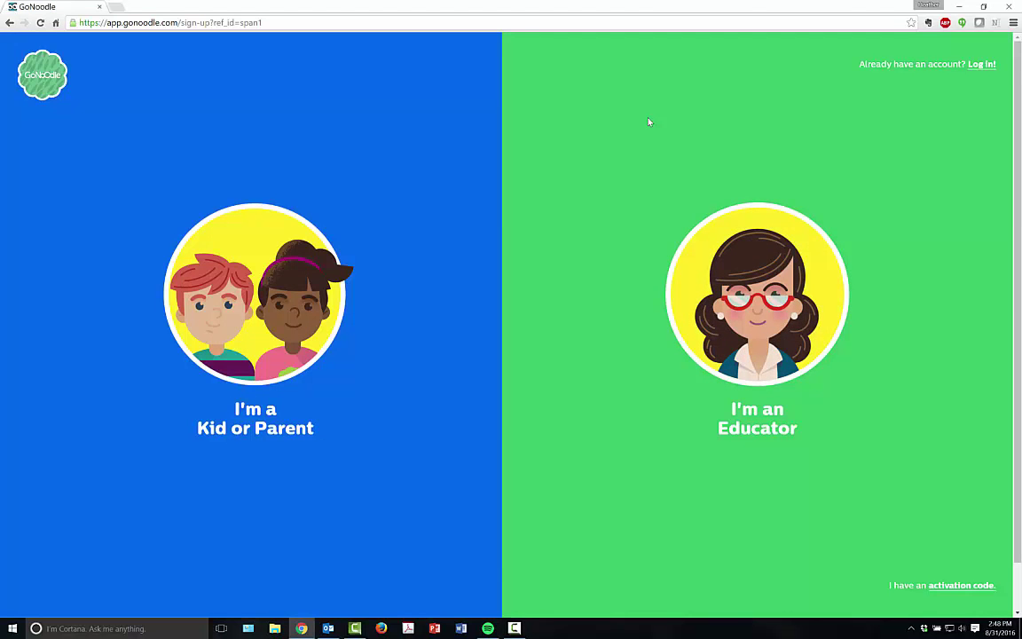
{"action": "mouse_move", "coordinate": [735, 264]}
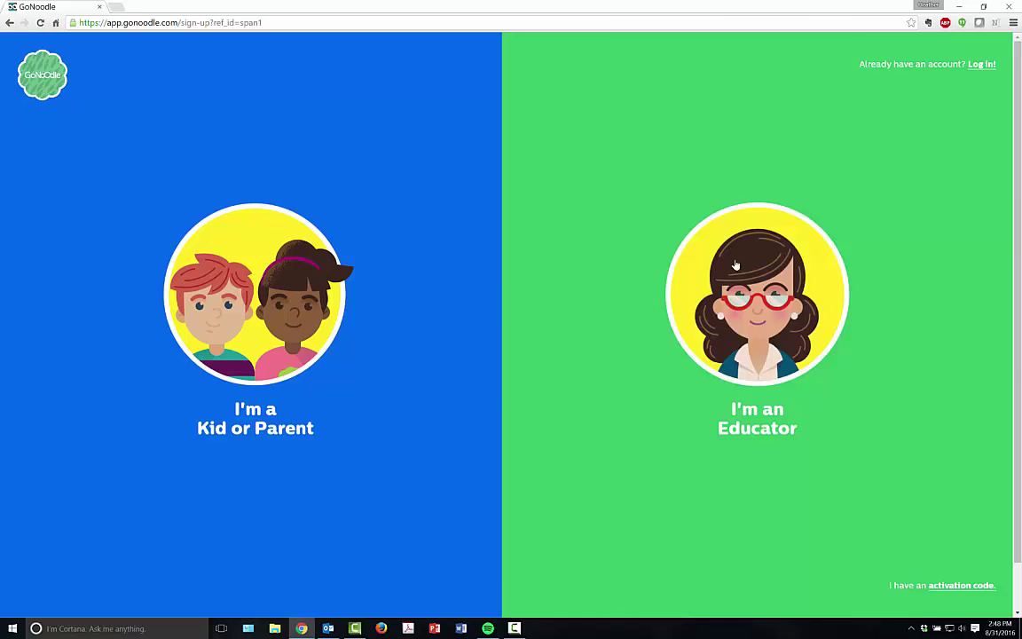
{"action": "left_click", "coordinate": [756, 294]}
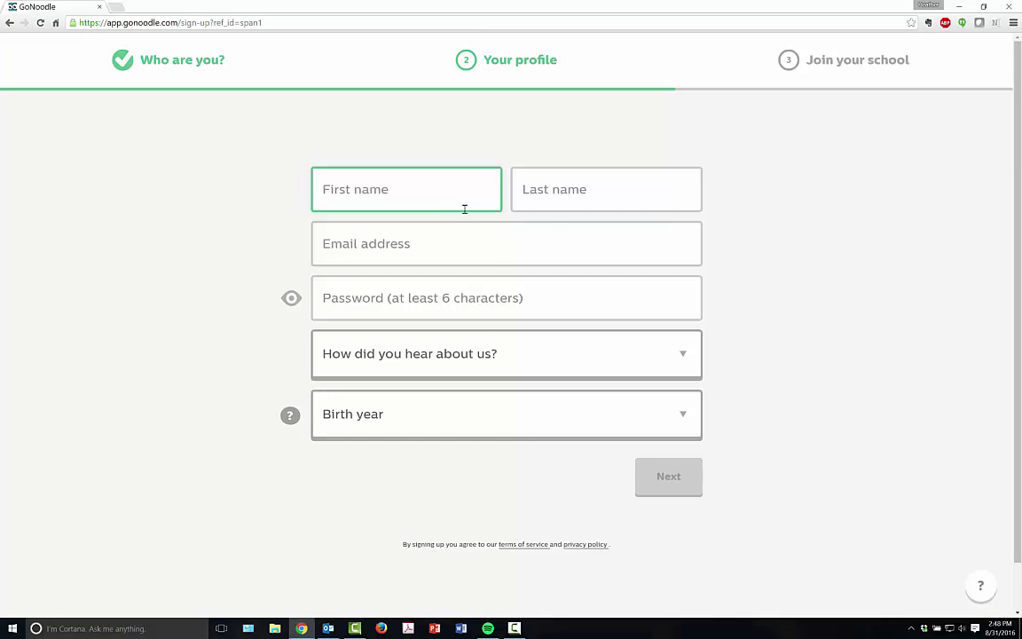
{"action": "mouse_move", "coordinate": [452, 493]}
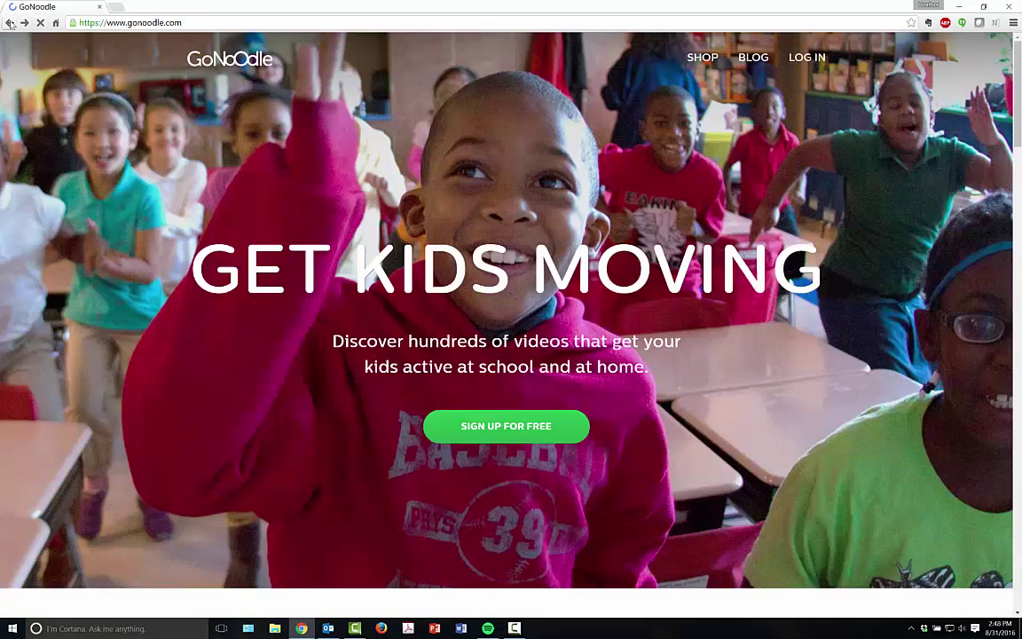
{"action": "left_click", "coordinate": [506, 426]}
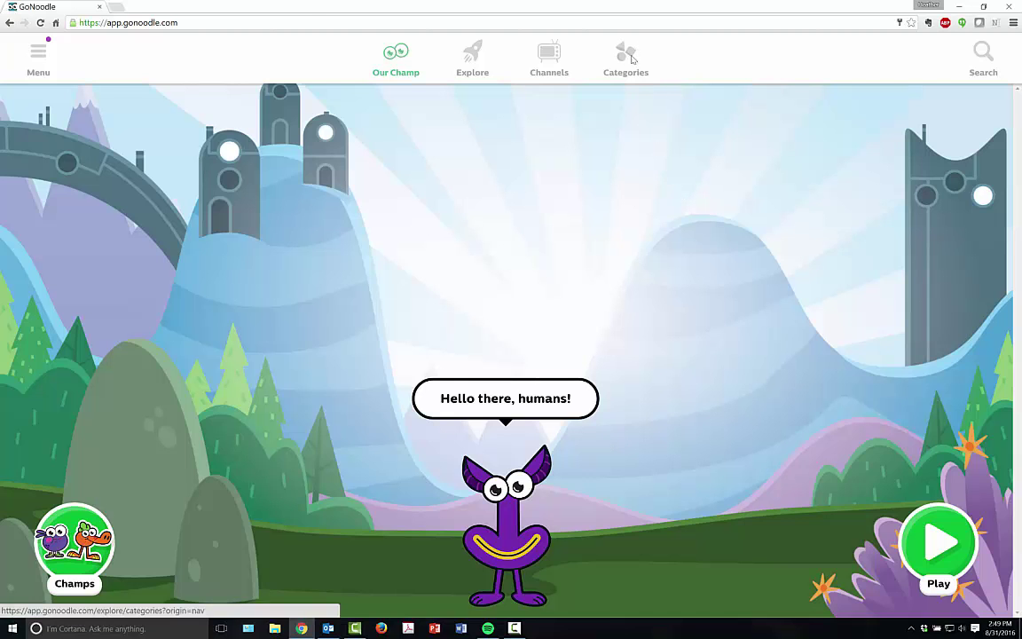
{"action": "left_click", "coordinate": [472, 56]}
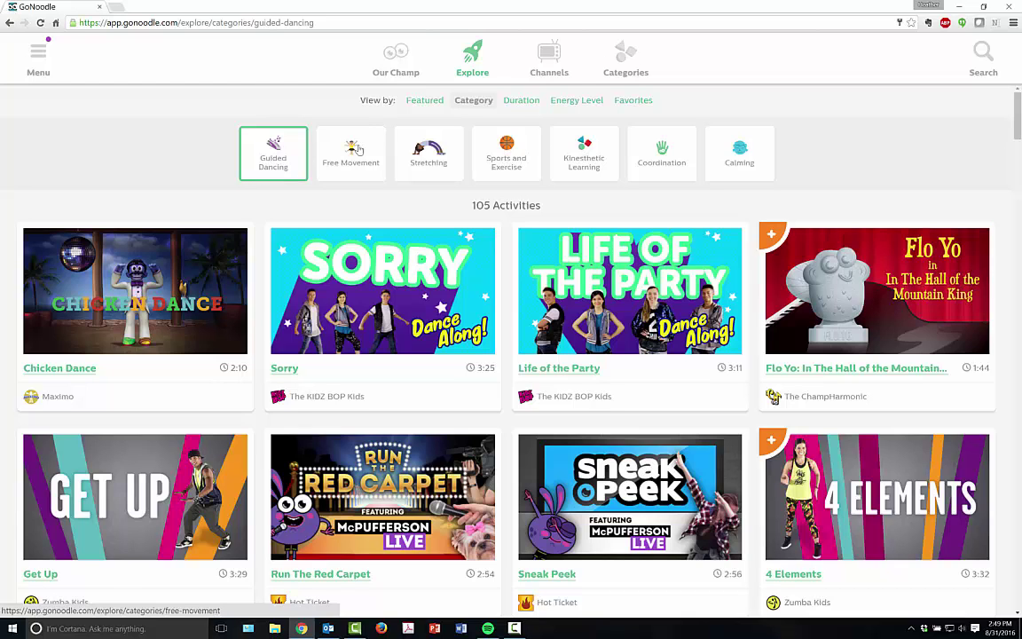
{"action": "mouse_move", "coordinate": [536, 160]}
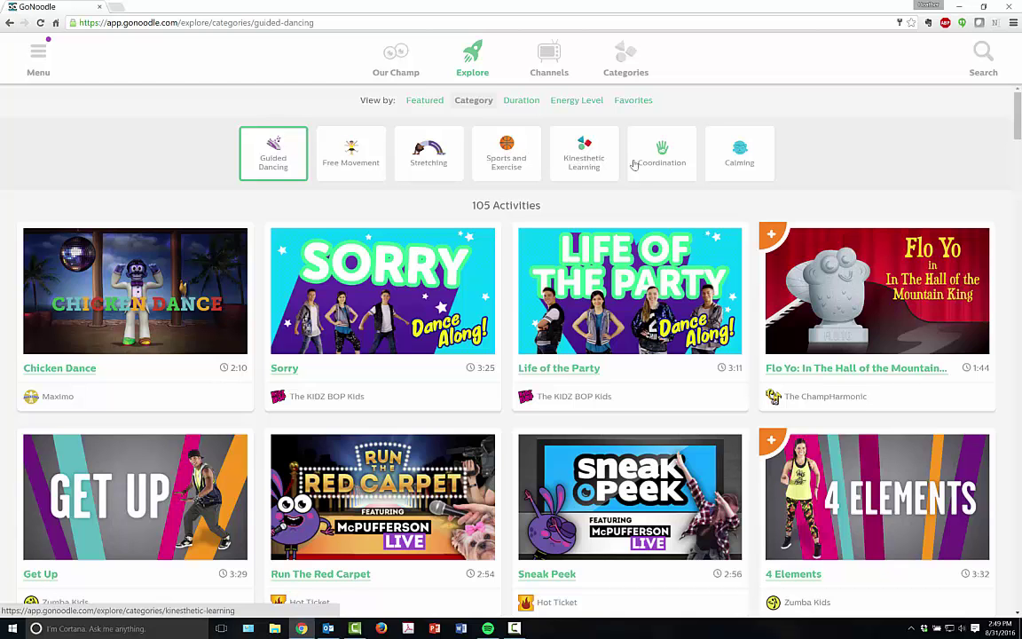
- Show the Calming category's 47 activities and scroll to the last ones, including Airtime
{"action": "left_click", "coordinate": [738, 153]}
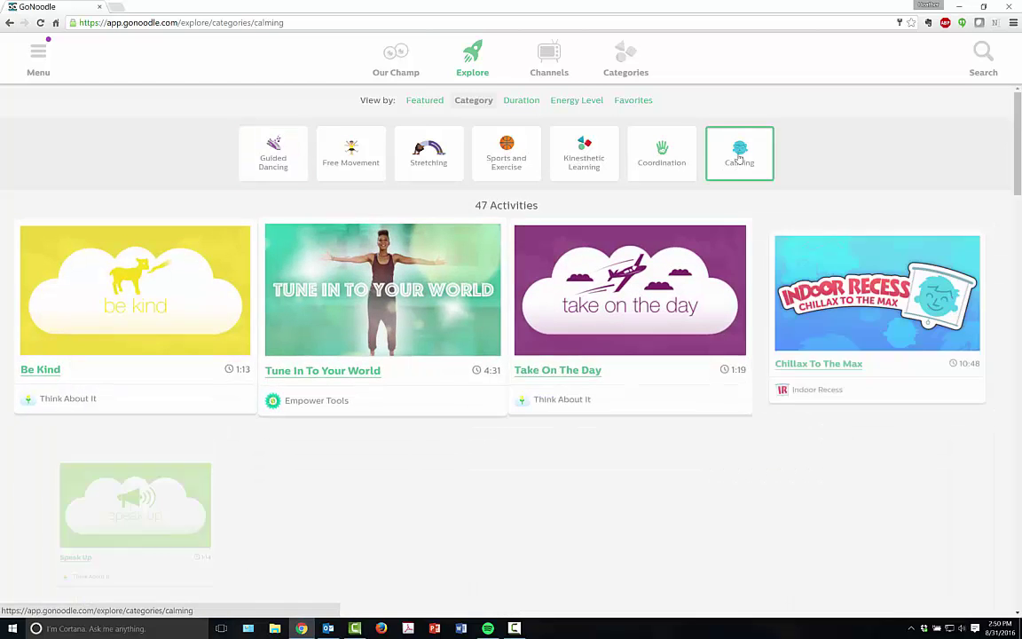
{"action": "scroll", "scroll_direction": "down", "scroll_amount": 3}
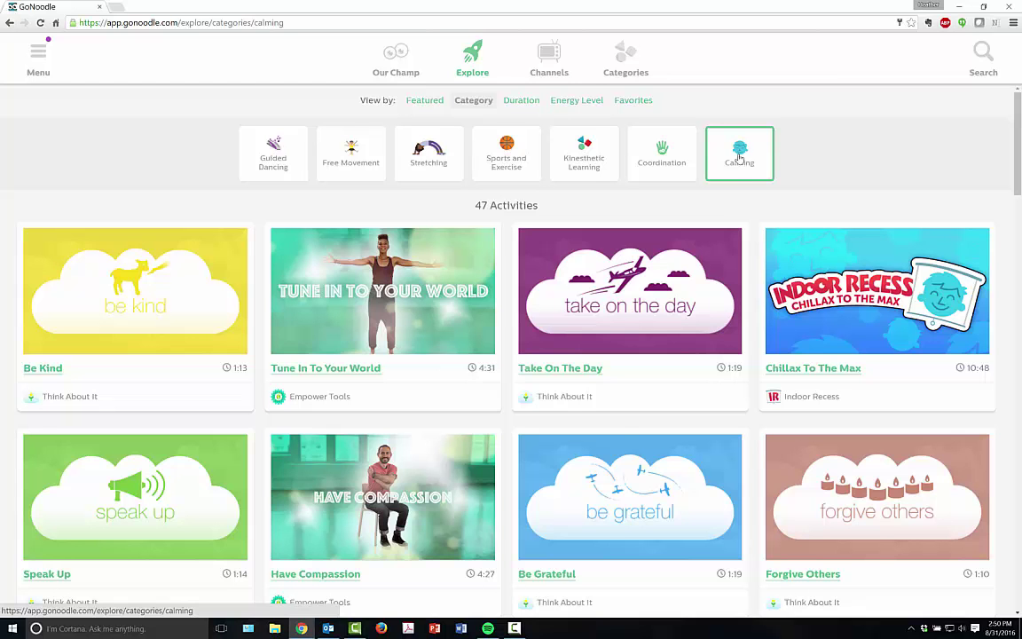
{"action": "scroll", "scroll_direction": "down", "scroll_amount": 3}
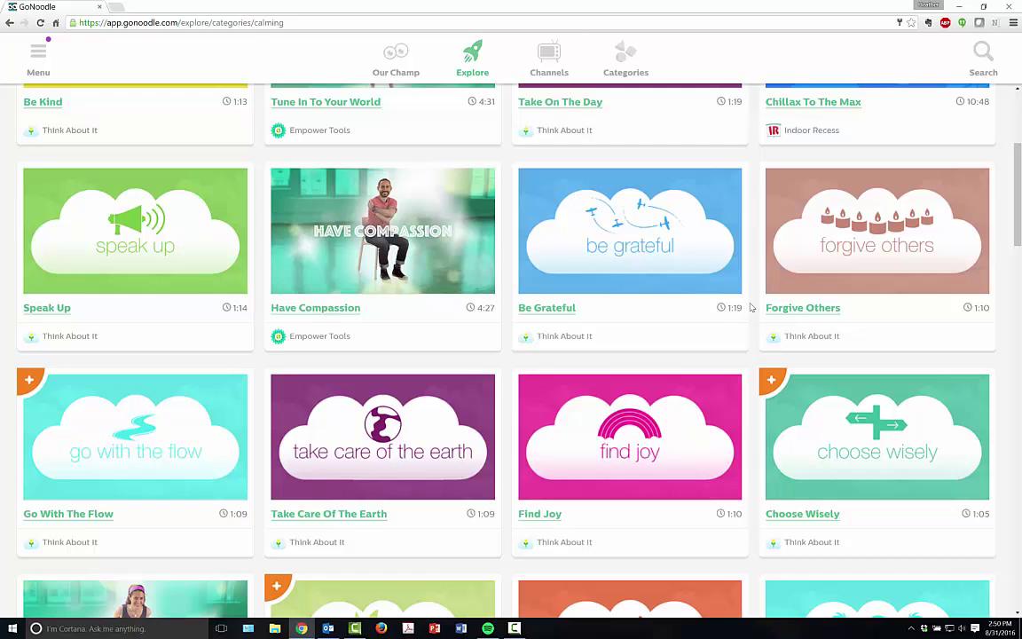
{"action": "mouse_move", "coordinate": [199, 242]}
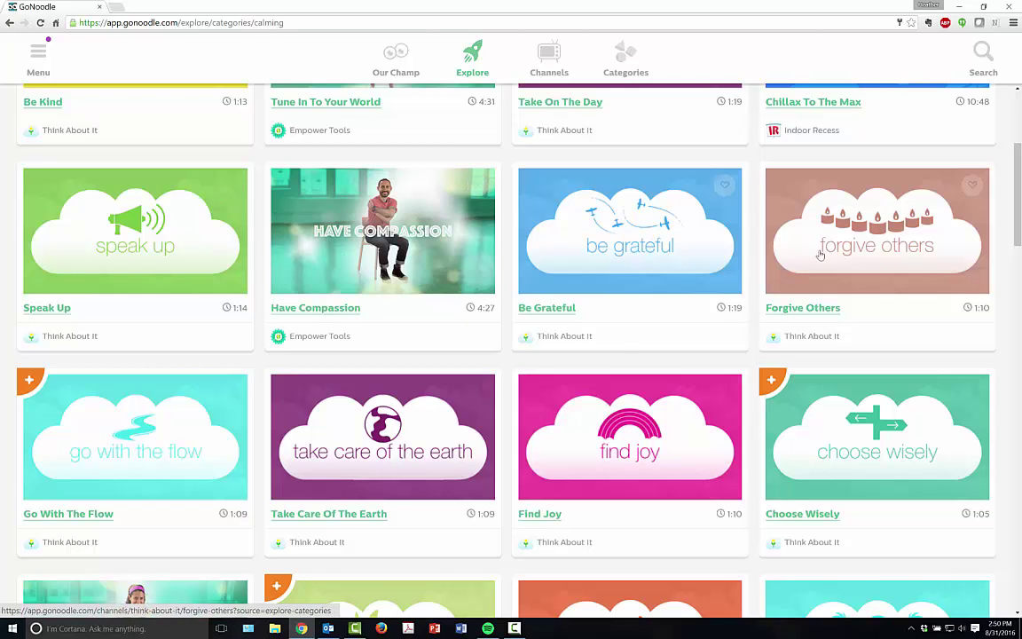
{"action": "scroll", "scroll_direction": "down", "scroll_amount": 3}
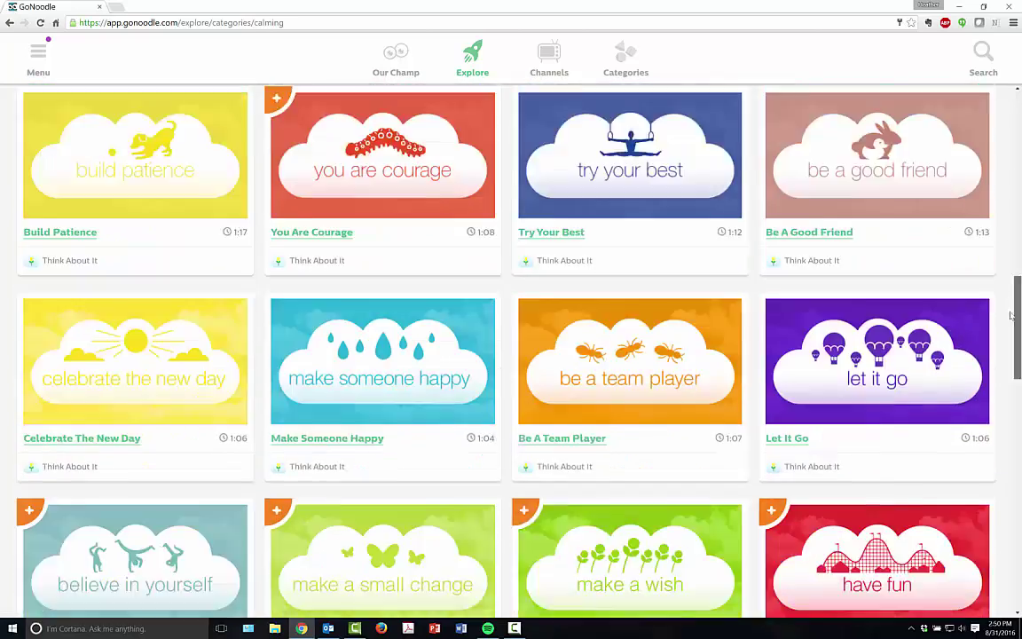
{"action": "scroll", "scroll_direction": "down", "scroll_amount": 3}
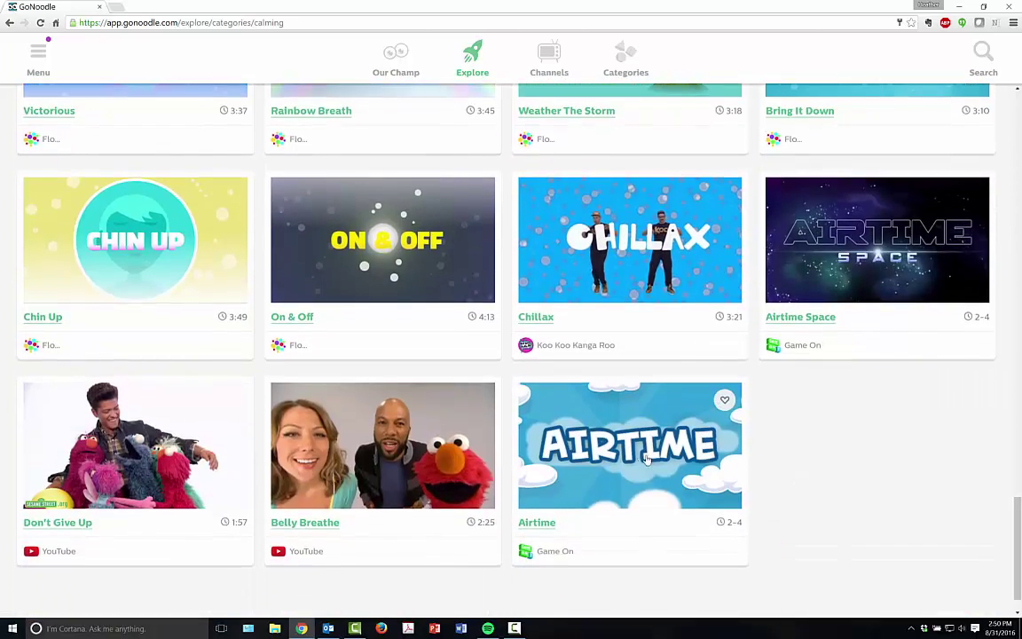
- Start Airtime for grades 3–5 with South Carolina as home state and launch the flight from the journey map
{"action": "left_click", "coordinate": [629, 445]}
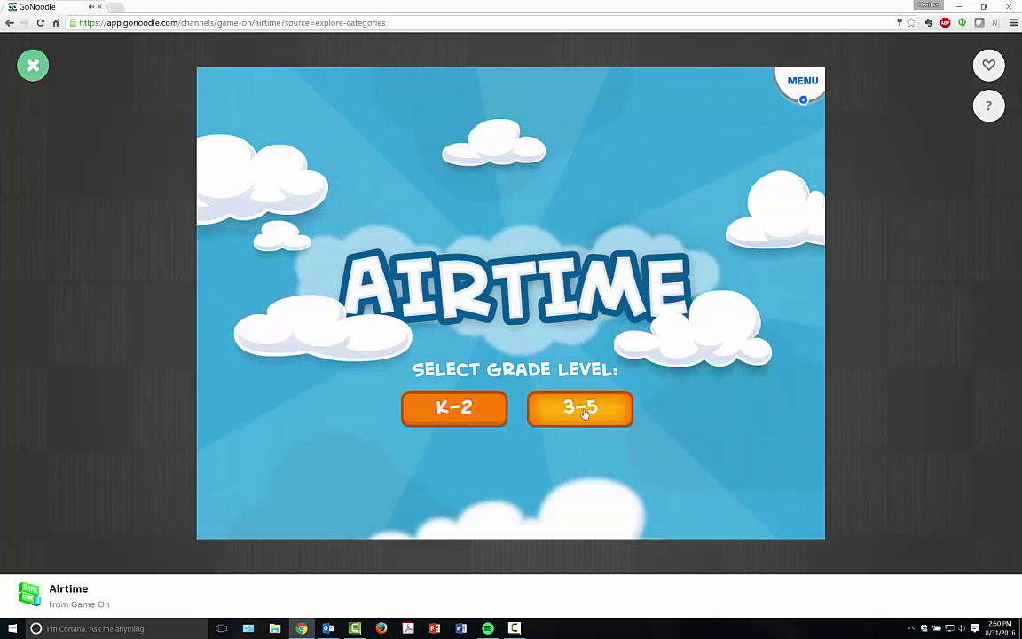
{"action": "left_click", "coordinate": [578, 406]}
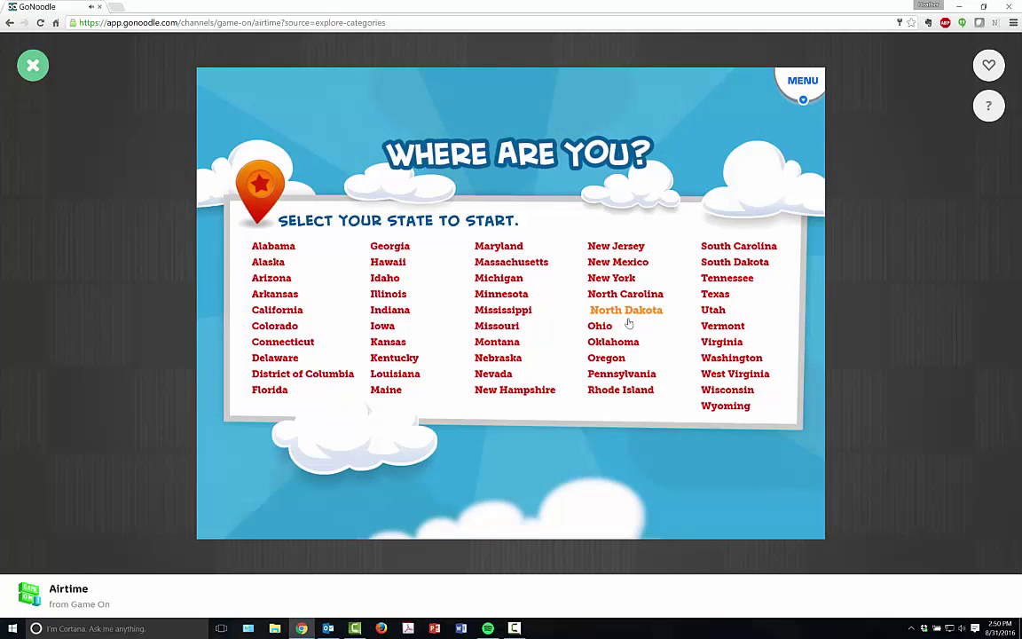
{"action": "left_click", "coordinate": [743, 245]}
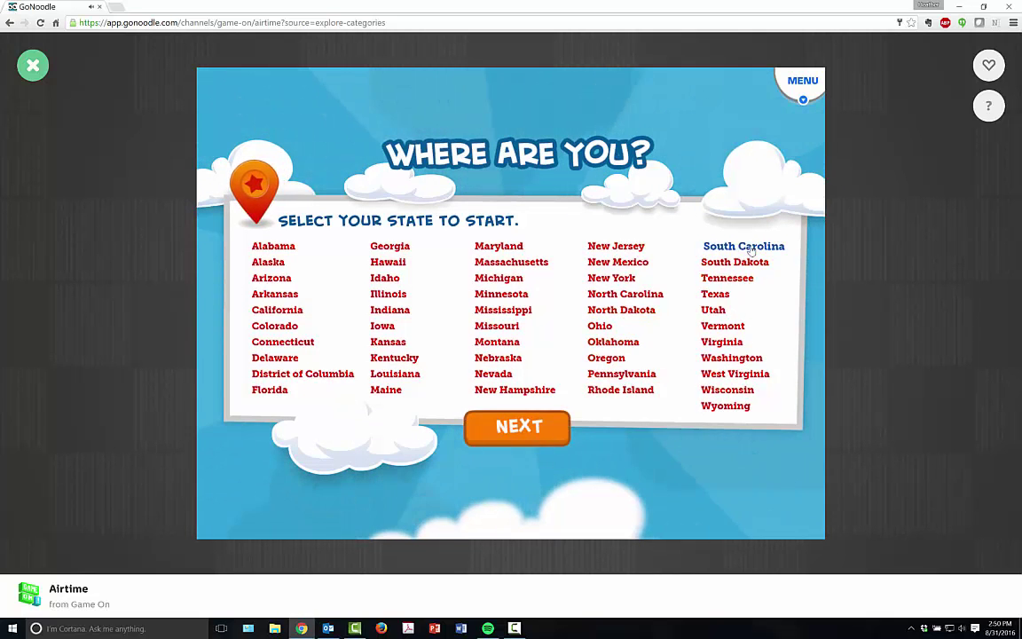
{"action": "left_click", "coordinate": [518, 426]}
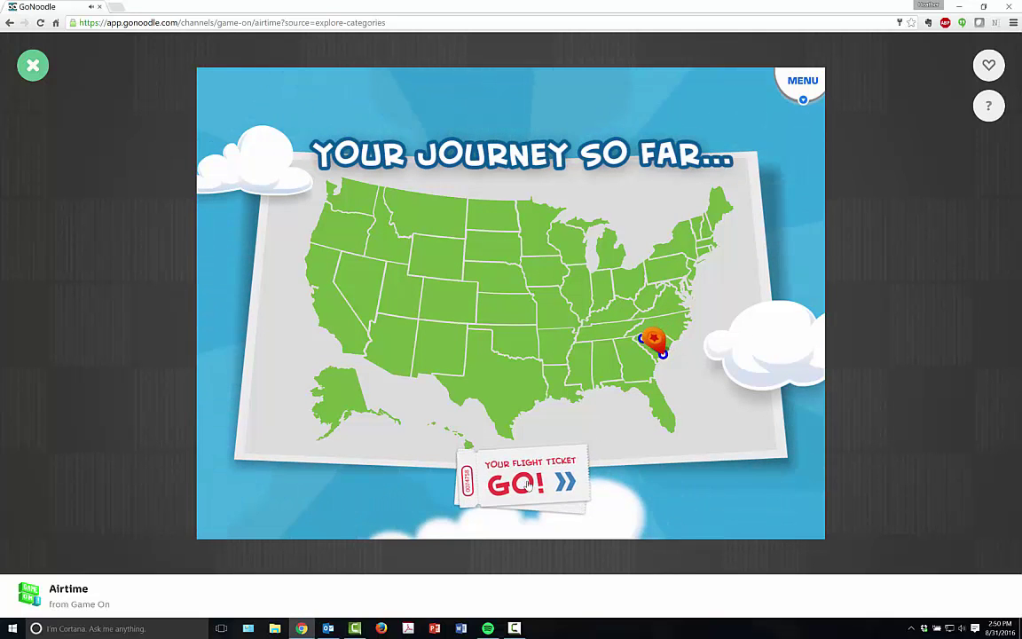
{"action": "left_click", "coordinate": [523, 482]}
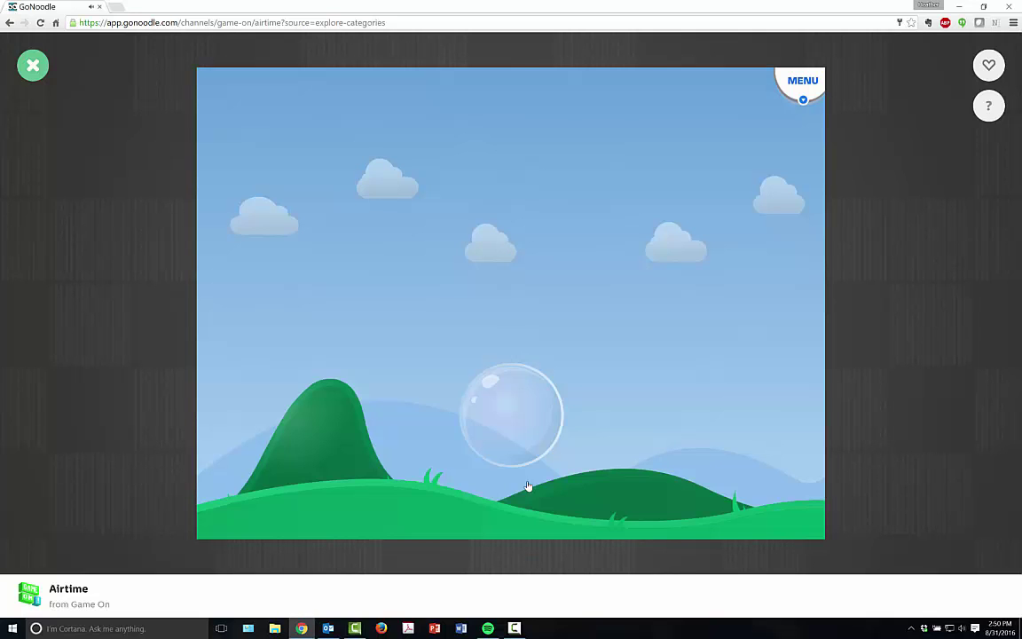
{"action": "mouse_move", "coordinate": [575, 407]}
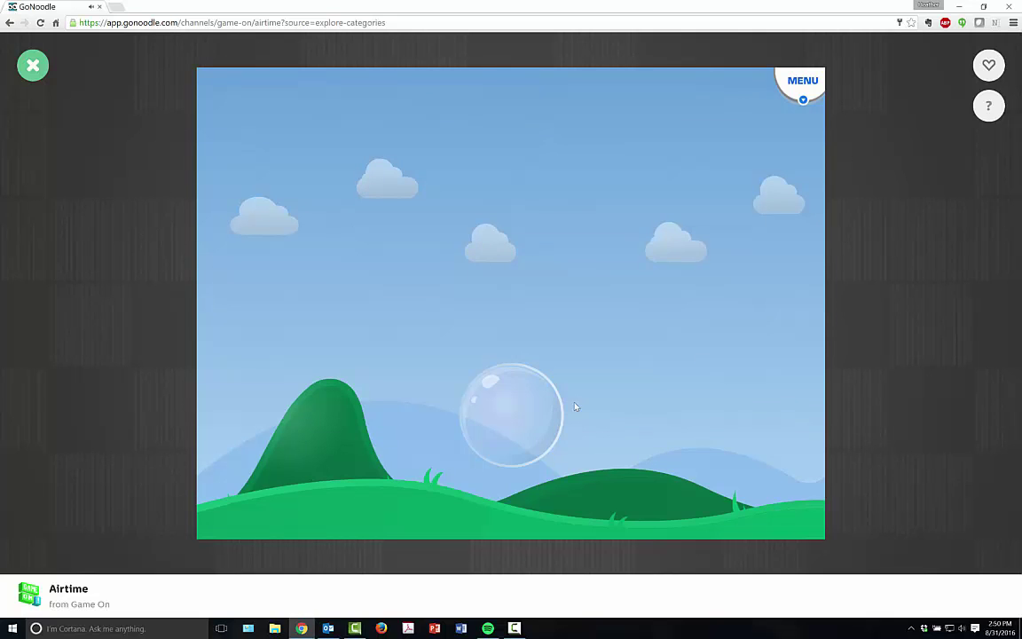
{"action": "mouse_move", "coordinate": [547, 413]}
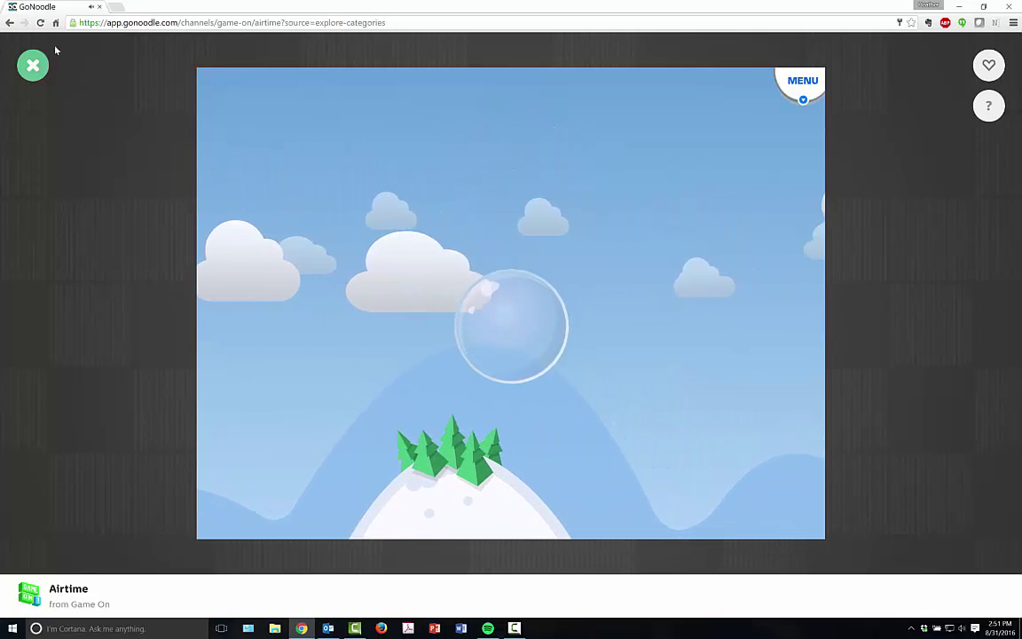
- Exit the Airtime bubble breathing game back to Explore's Calming category
{"action": "left_click", "coordinate": [32, 64]}
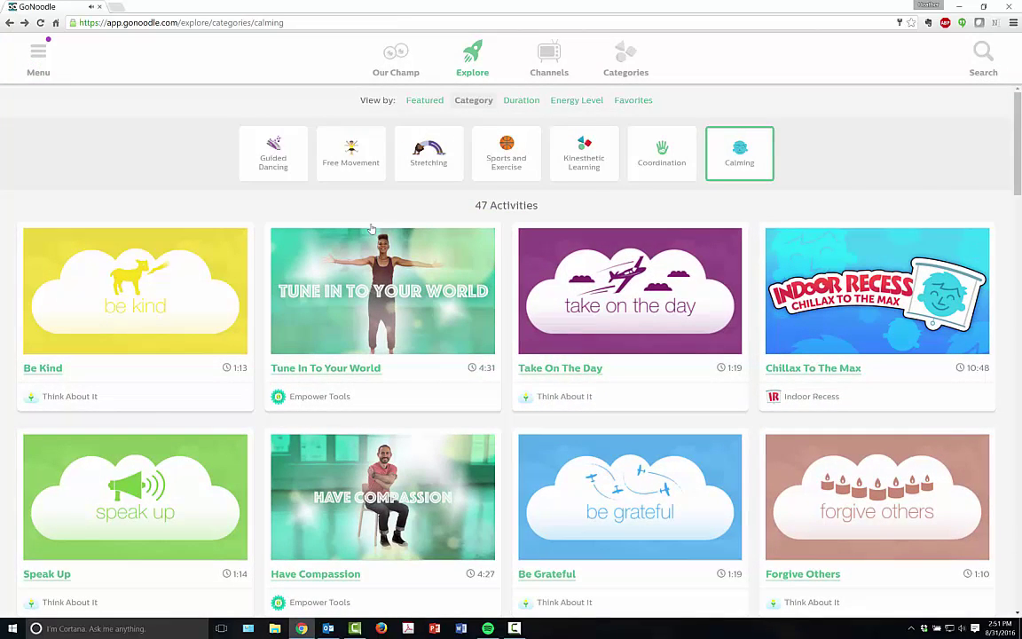
- Browse the 13 Kinesthetic Learning activities, then go to the Channels page of channel logos
{"action": "left_click", "coordinate": [584, 152]}
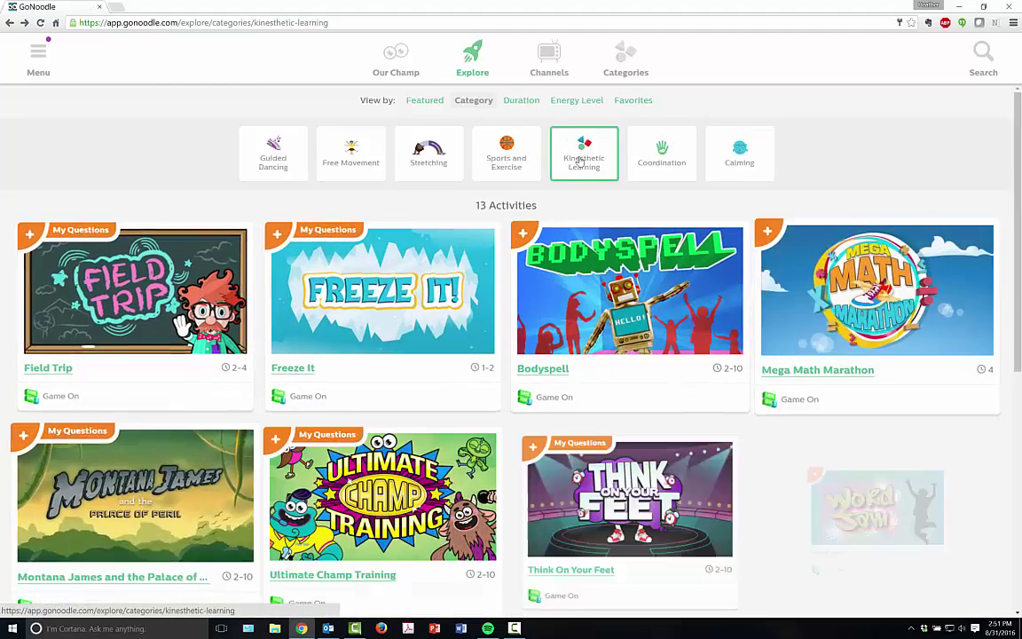
{"action": "scroll", "scroll_direction": "down", "scroll_amount": 3}
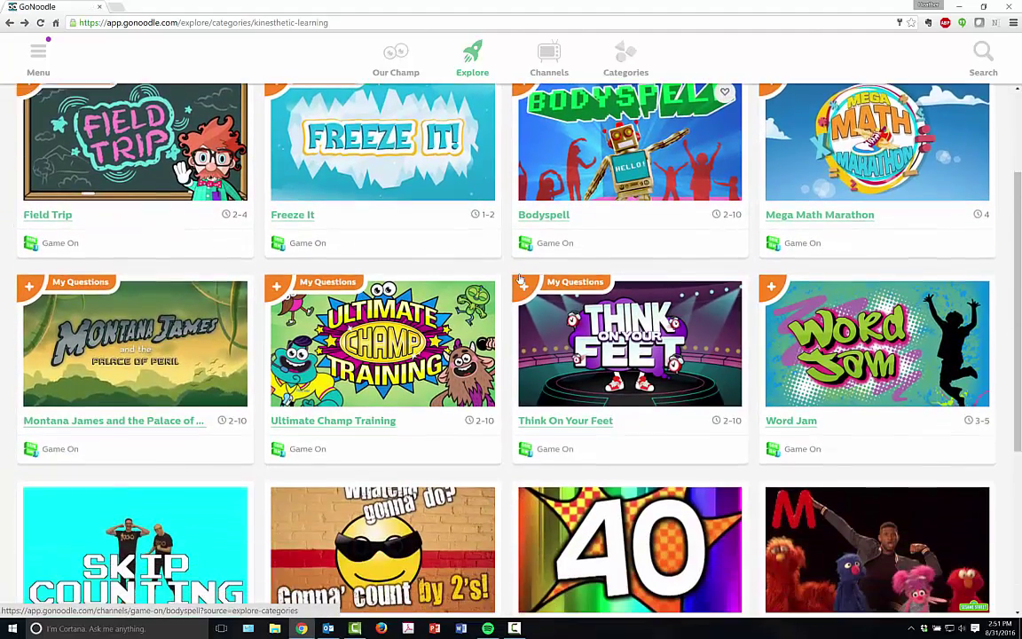
{"action": "scroll", "scroll_direction": "down", "scroll_amount": 3}
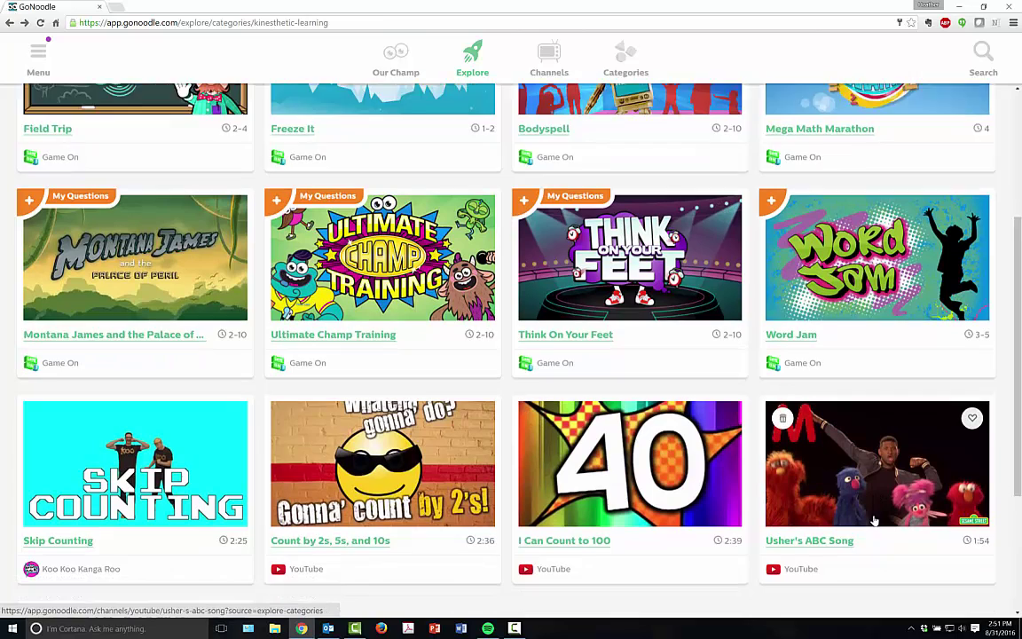
{"action": "scroll", "scroll_direction": "down", "scroll_amount": 3}
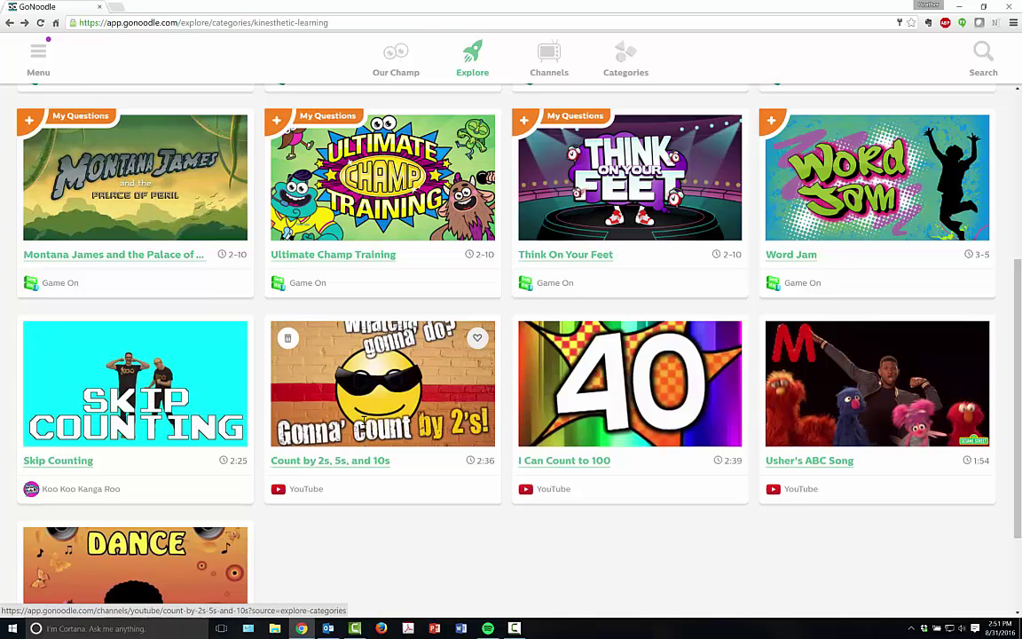
{"action": "scroll", "scroll_direction": "up", "scroll_amount": 3}
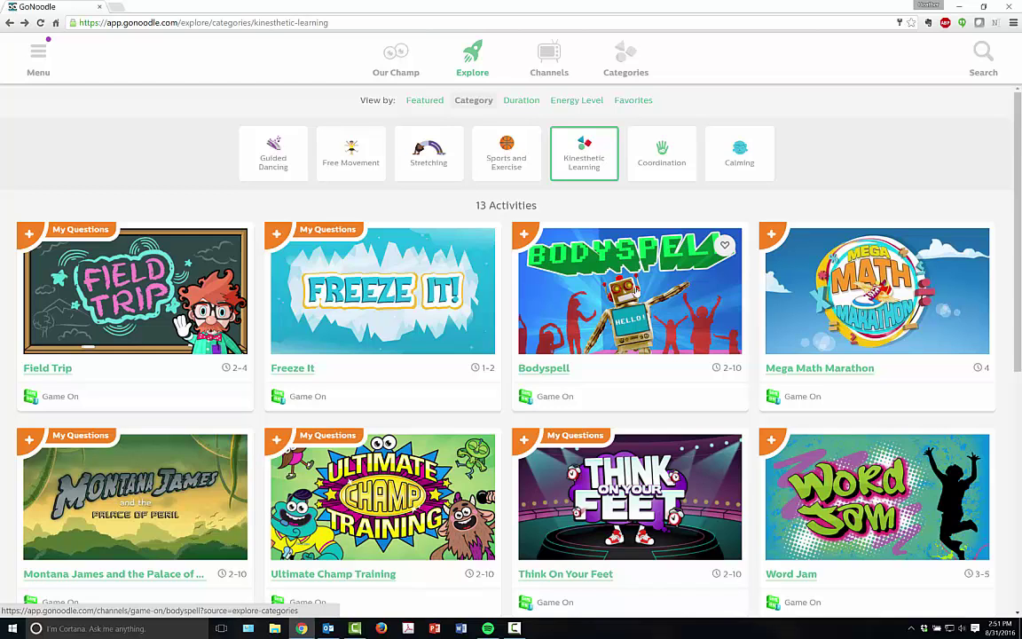
{"action": "left_click", "coordinate": [548, 57]}
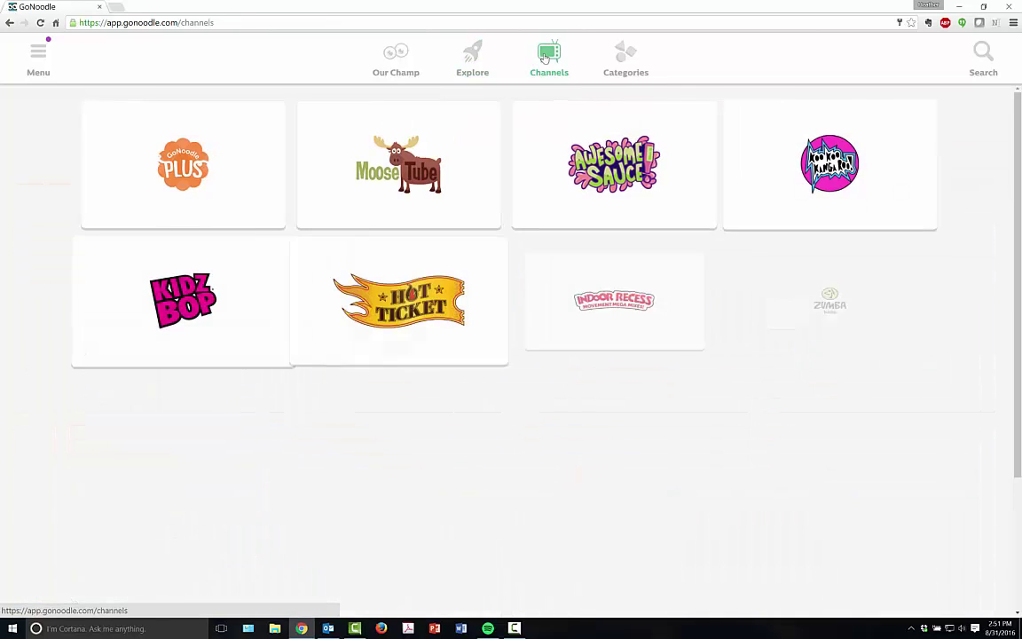
{"action": "scroll", "scroll_direction": "down", "scroll_amount": 3}
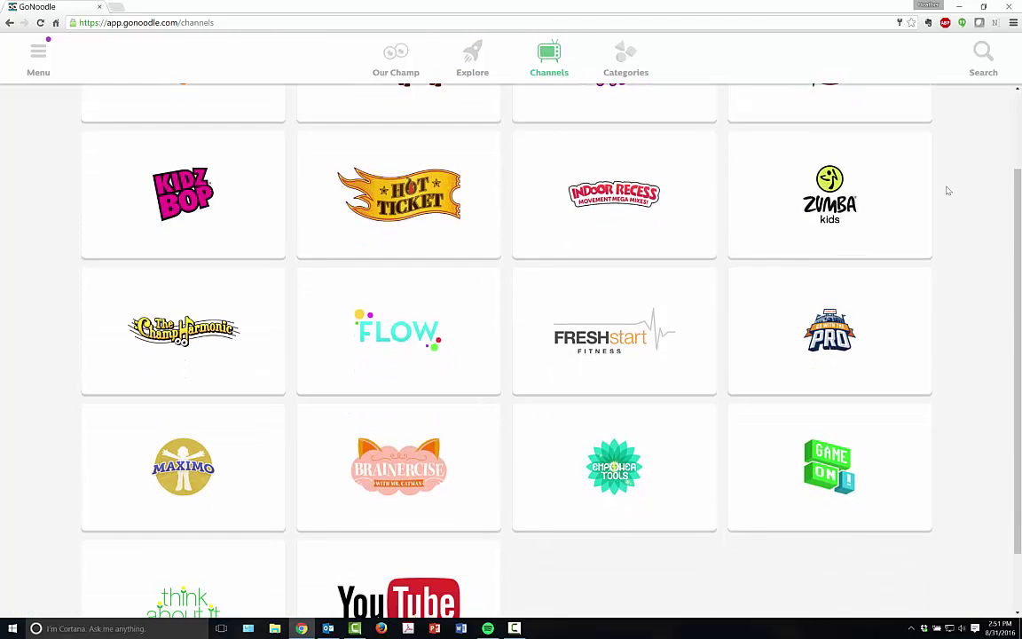
{"action": "mouse_move", "coordinate": [612, 346]}
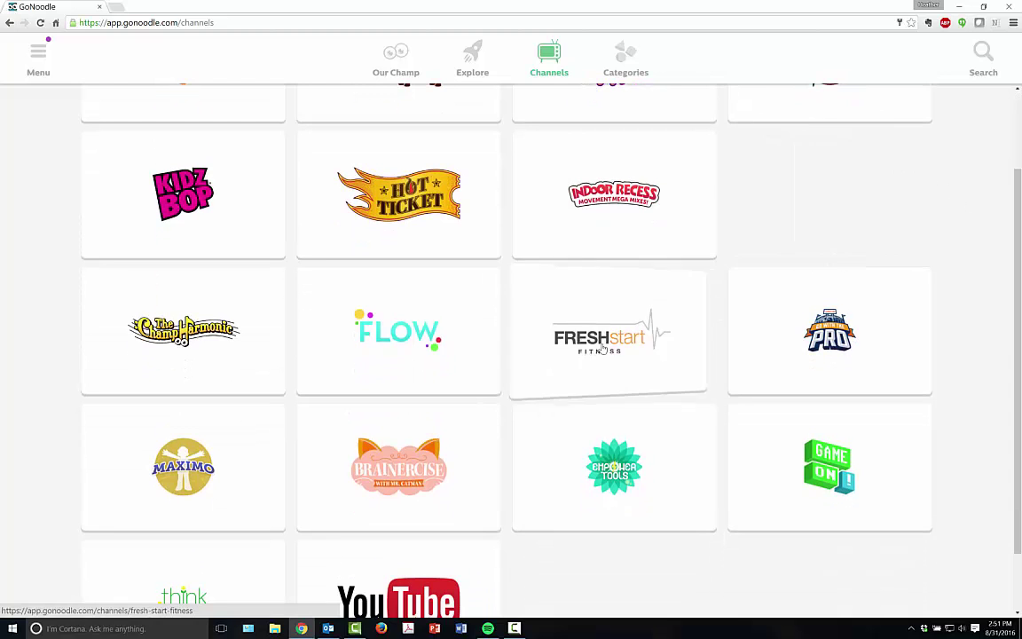
{"action": "mouse_move", "coordinate": [398, 468]}
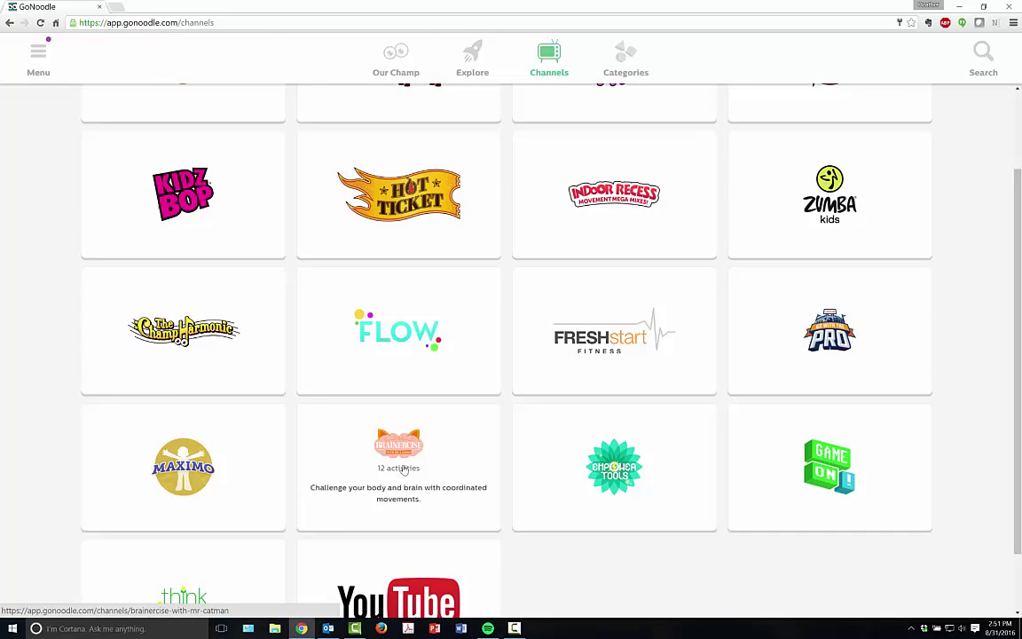
{"action": "mouse_move", "coordinate": [213, 472]}
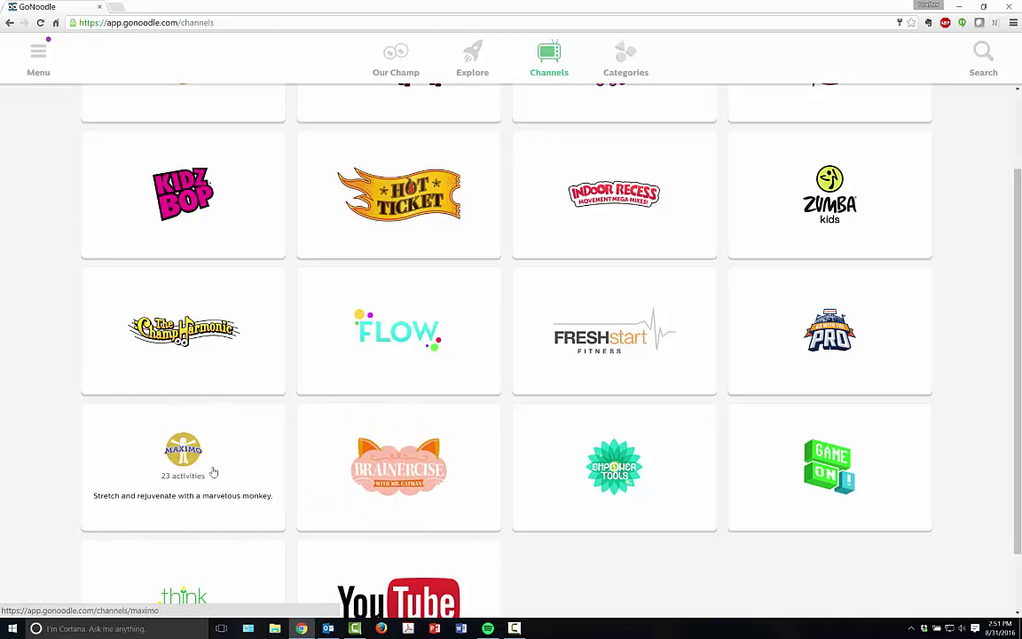
{"action": "scroll", "scroll_direction": "up", "scroll_amount": 3}
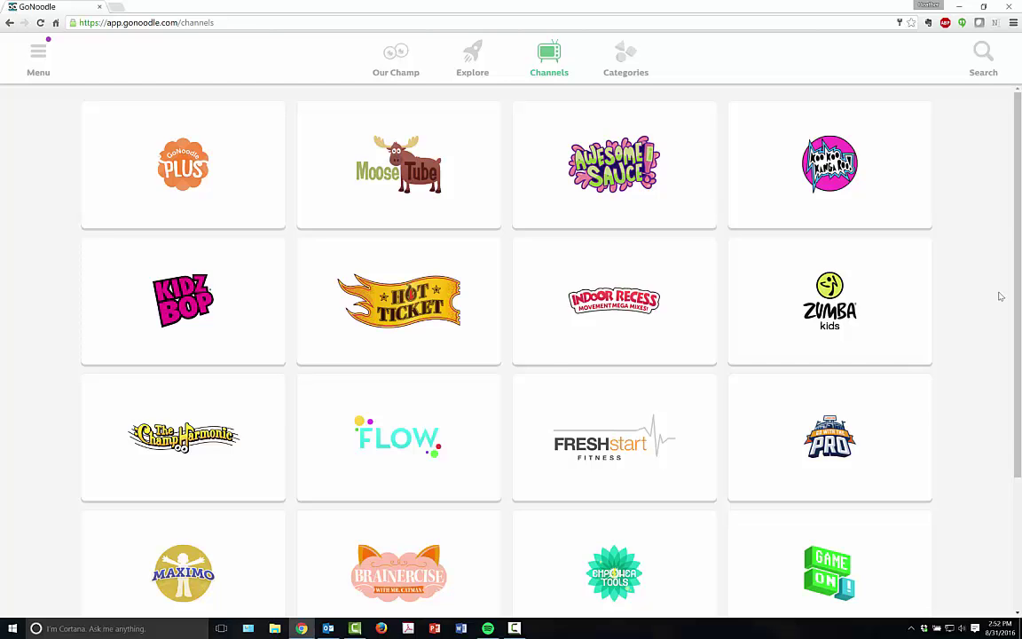
{"action": "mouse_move", "coordinate": [990, 312]}
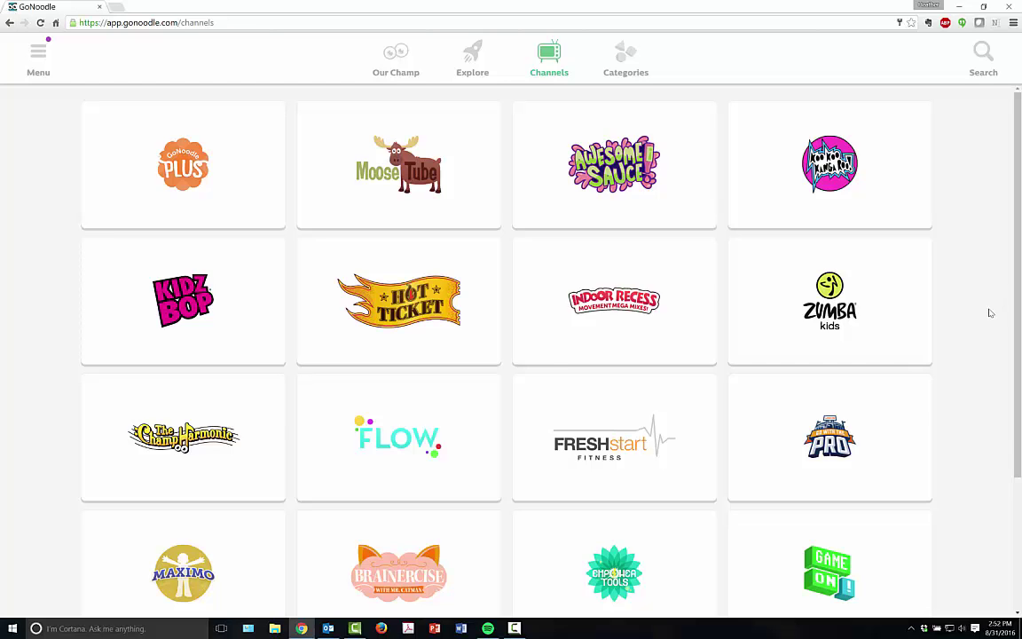